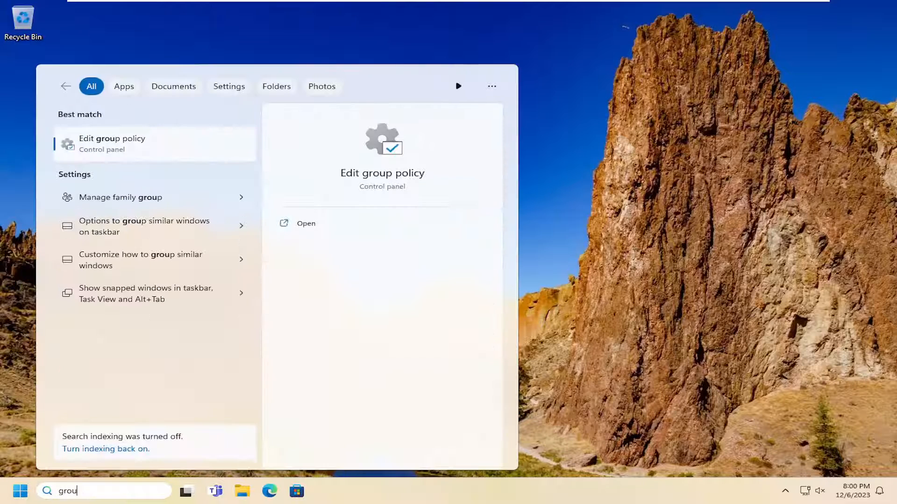
- Search Windows for 'group policy' to launch the Local Group Policy Editor
text(p policy)
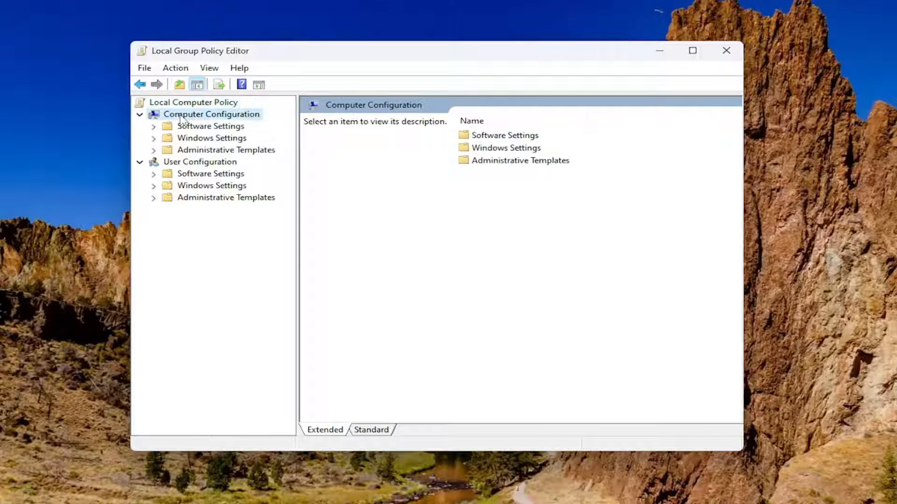
mouse_move(203, 157)
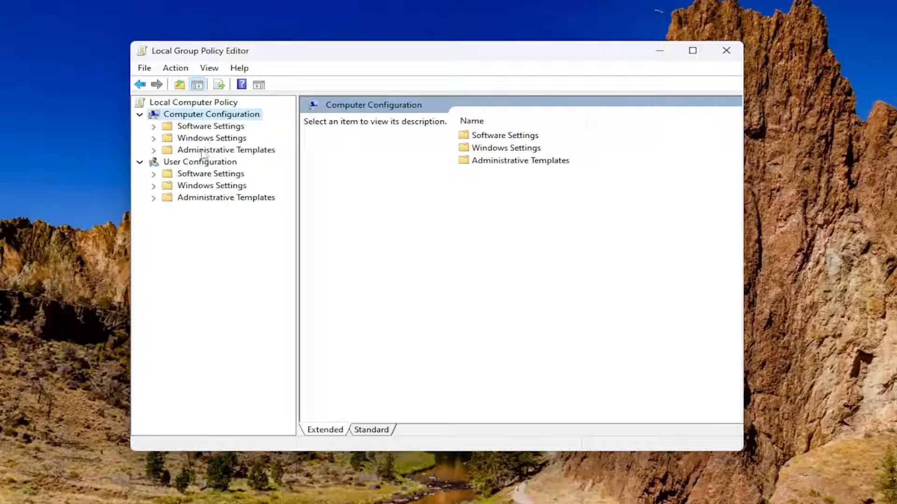
- Navigate Administrative Templates > System > Internet Communication Management to Internet Communication settings
click(225, 149)
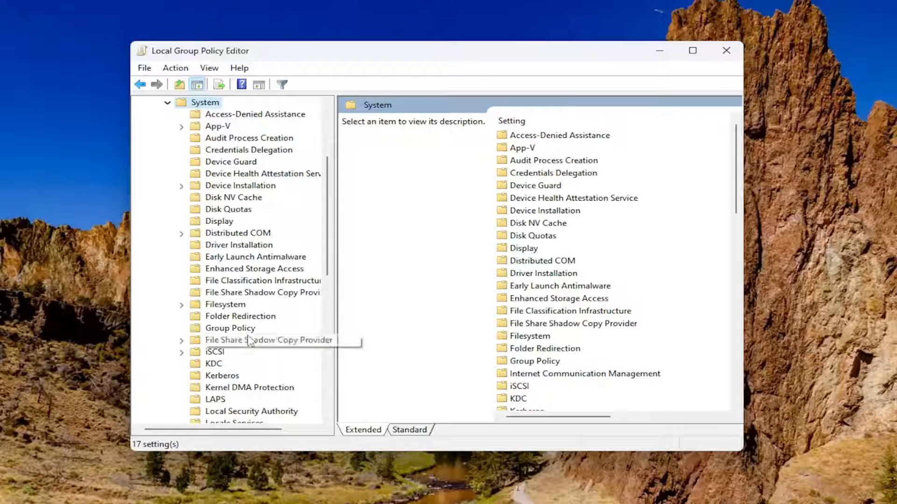
click(263, 339)
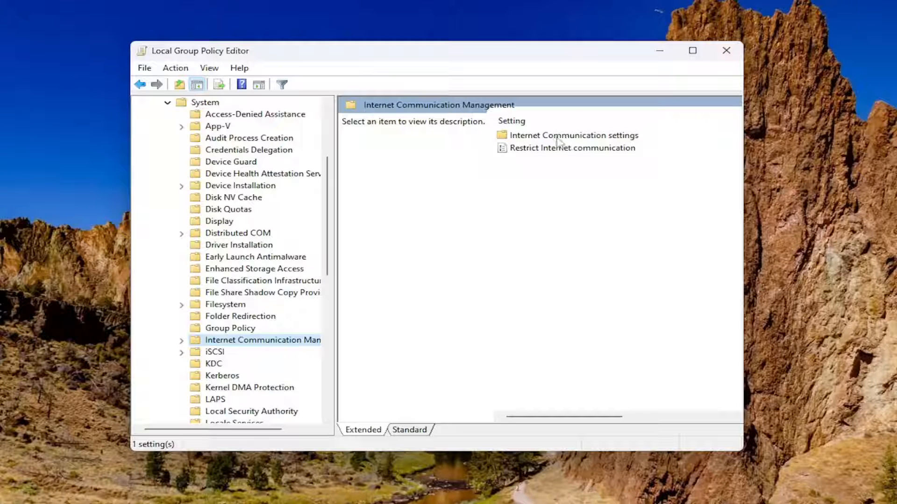
double_click(573, 135)
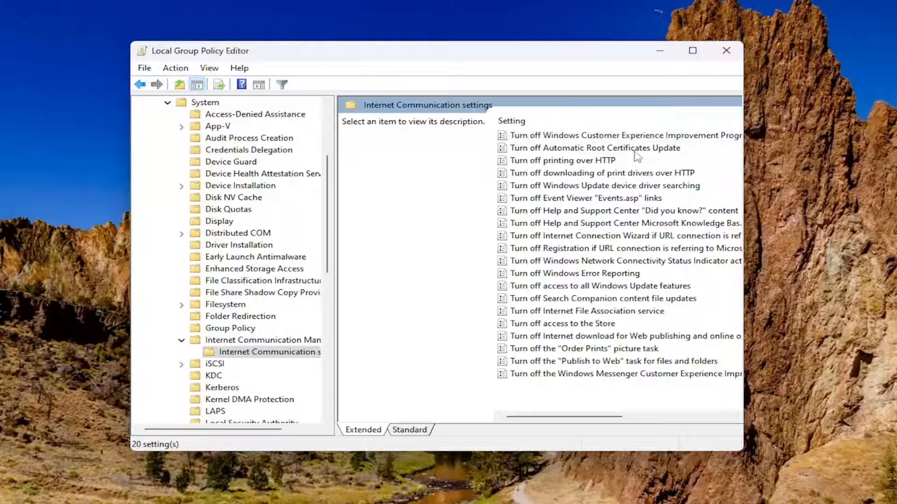
- Enable 'Turn off Automatic Root Certificates Update', apply it, and close the editor
double_click(596, 148)
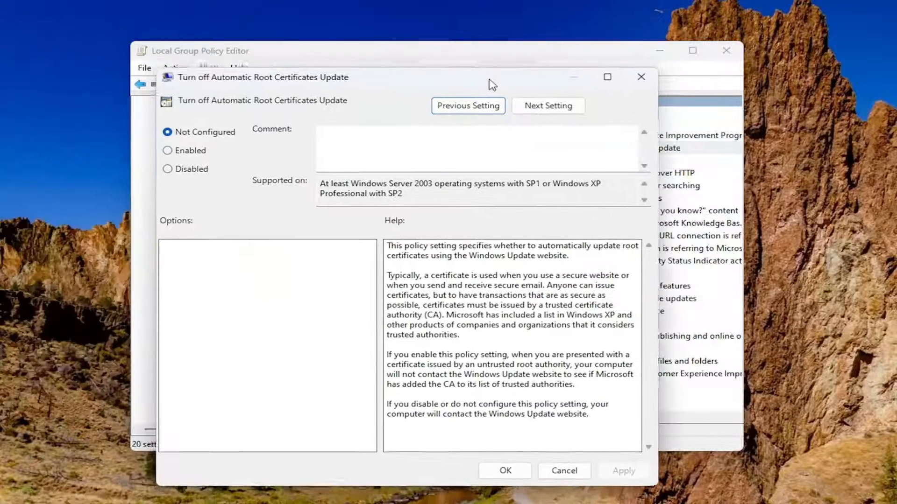
click(168, 151)
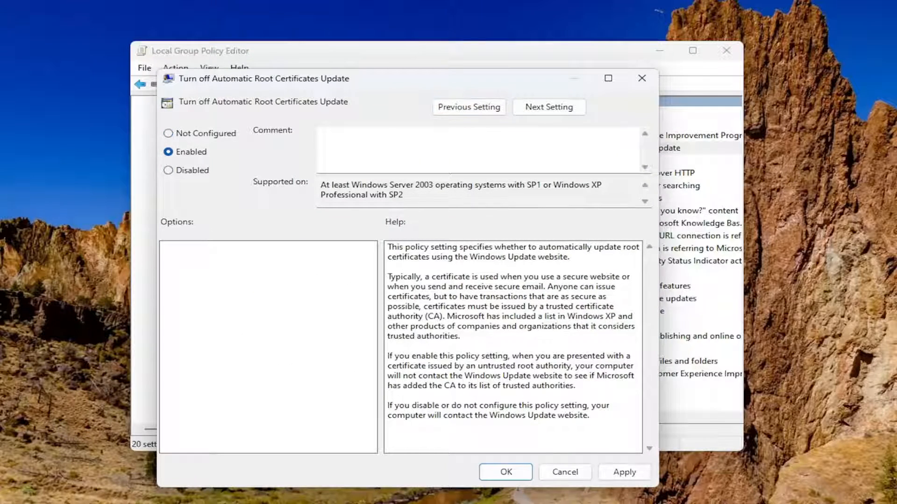
click(505, 471)
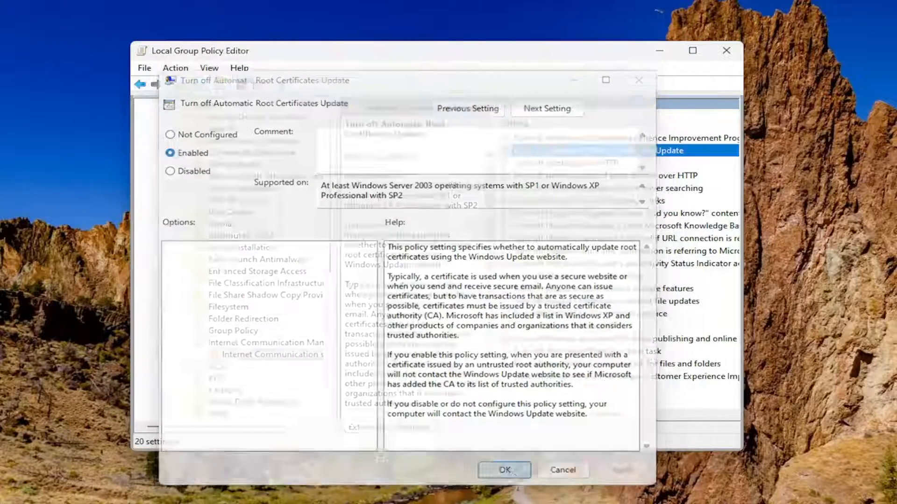
click(503, 470)
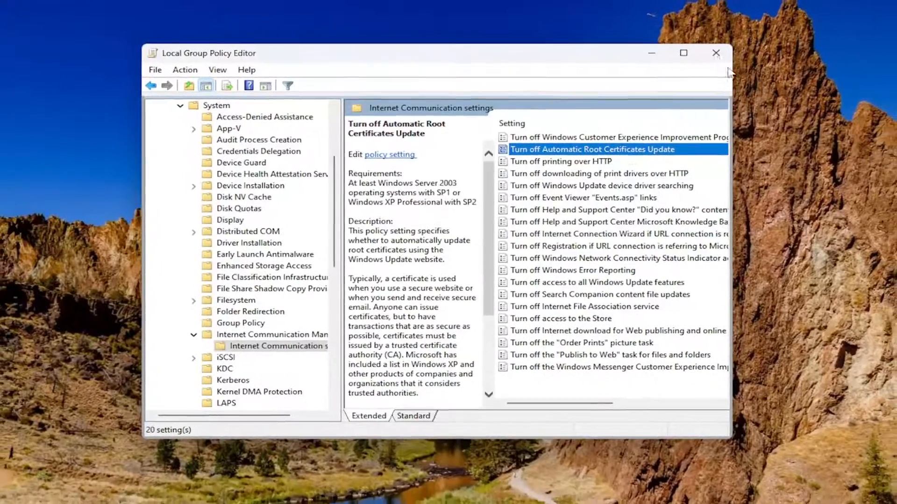
click(716, 53)
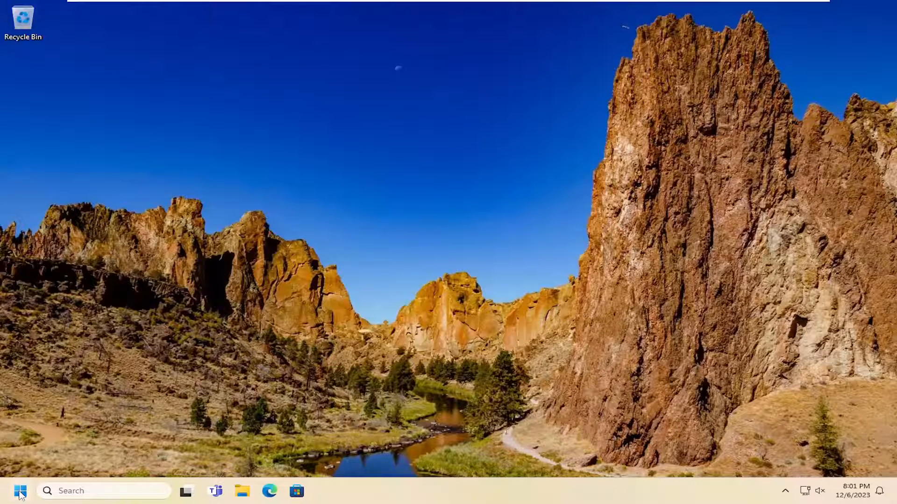
right_click(20, 491)
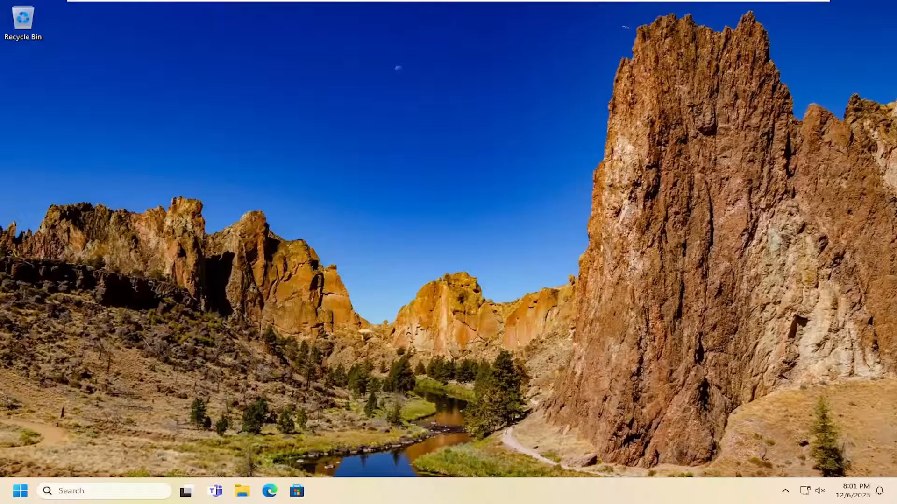
mouse_move(113, 484)
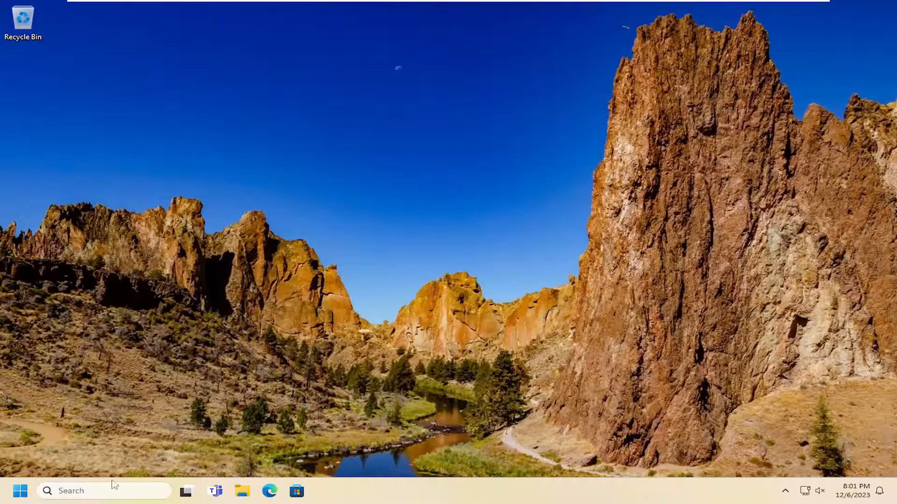
- Search Windows for 'vpn settings' to find the VPN settings page
text(vpn settings)
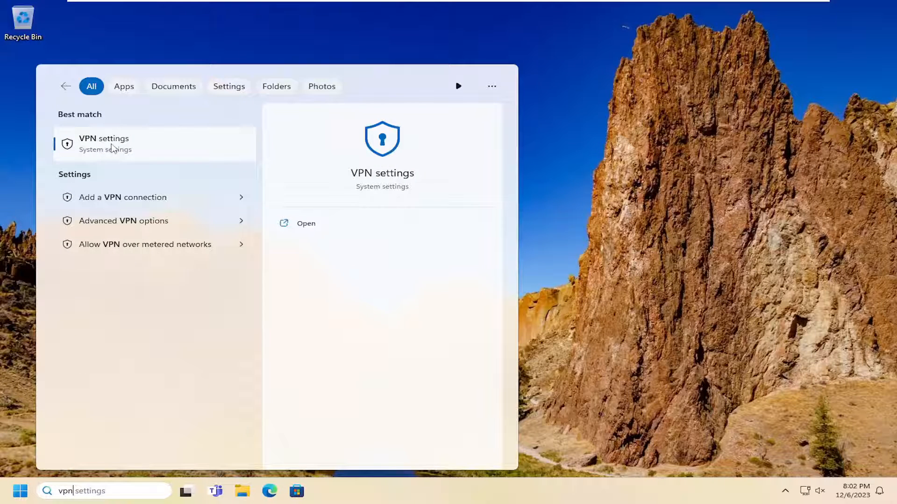
mouse_move(124, 153)
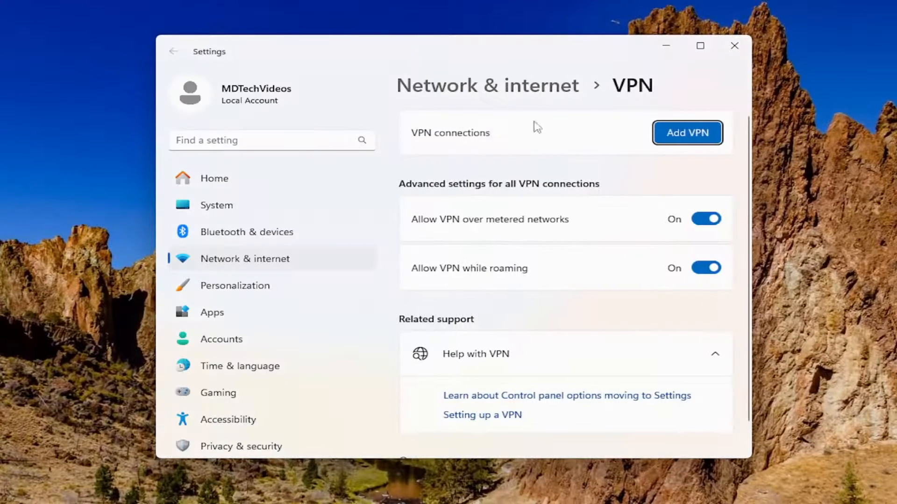
mouse_move(649, 117)
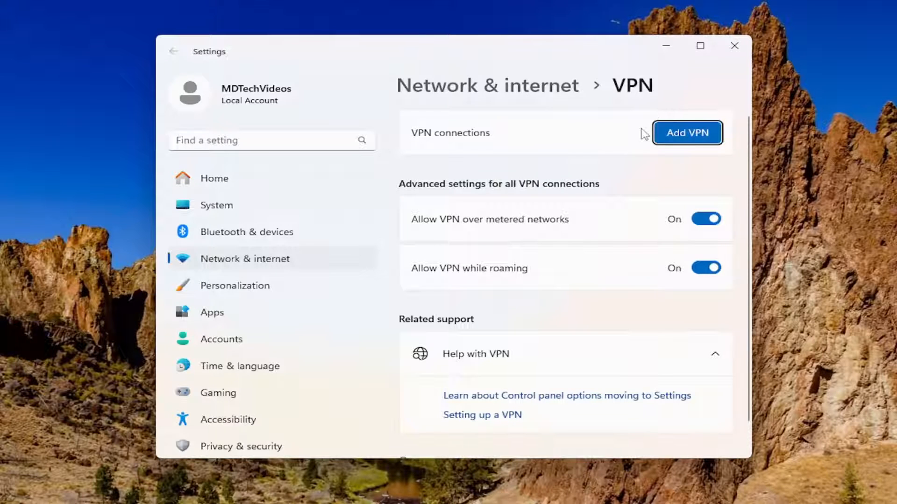
mouse_move(487, 165)
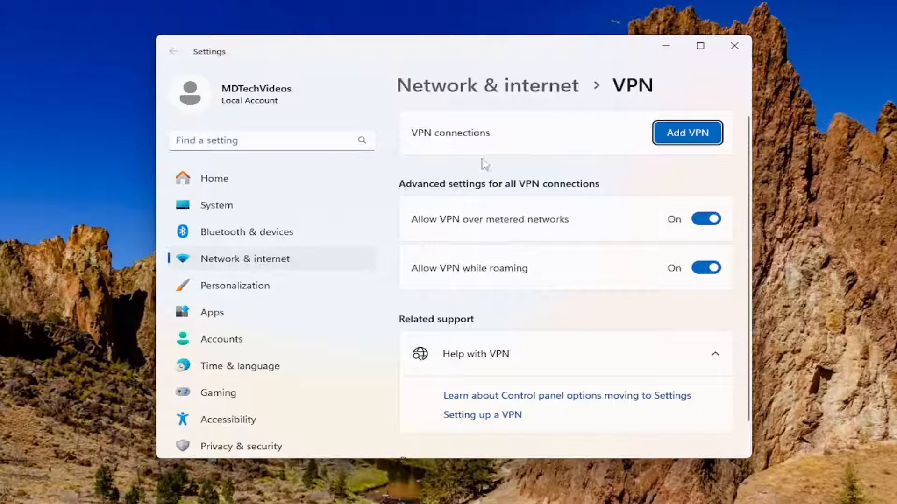
mouse_move(442, 142)
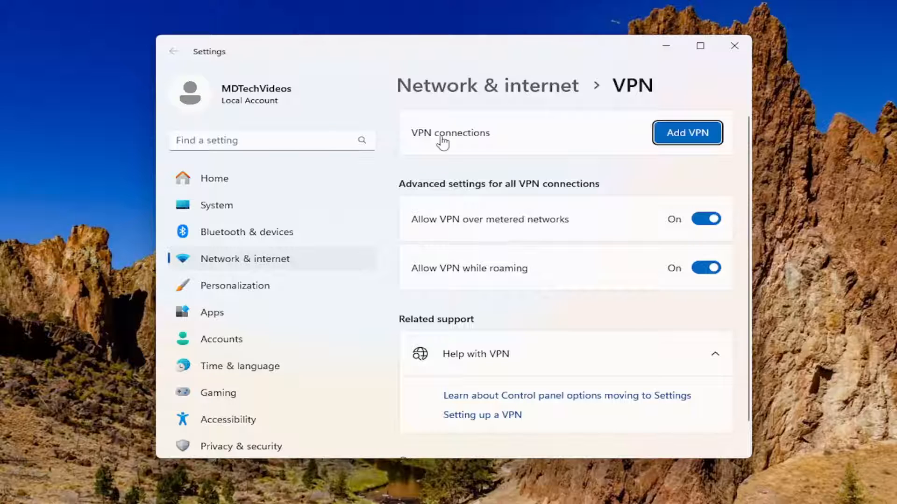
mouse_move(497, 254)
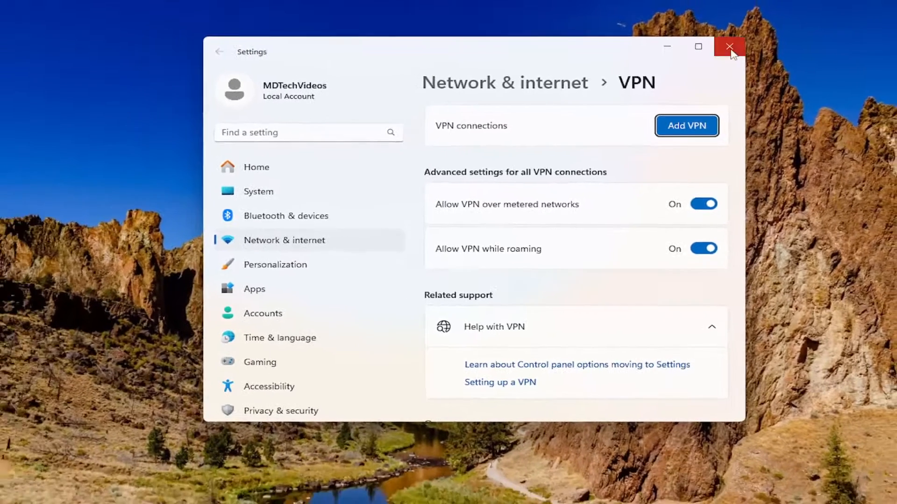
- Close Settings after confirming the VPN page lists no connections
click(729, 47)
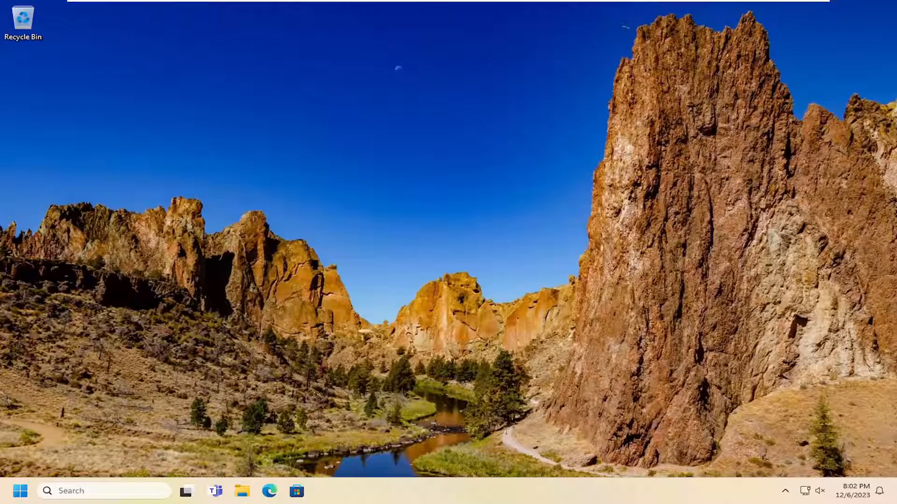